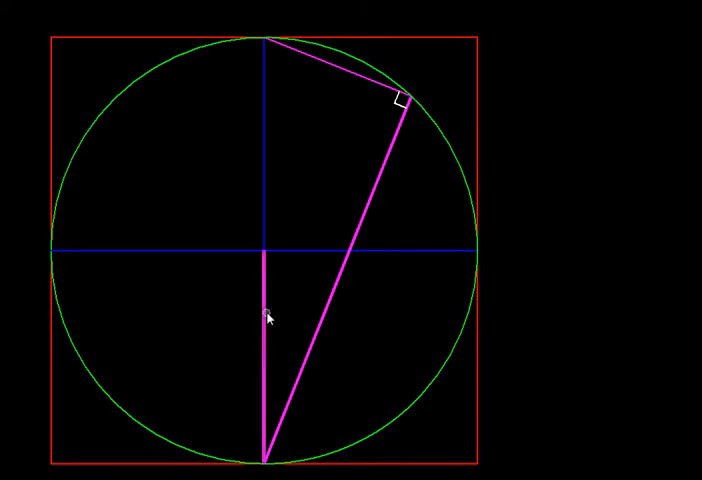
mouse_move(284, 318)
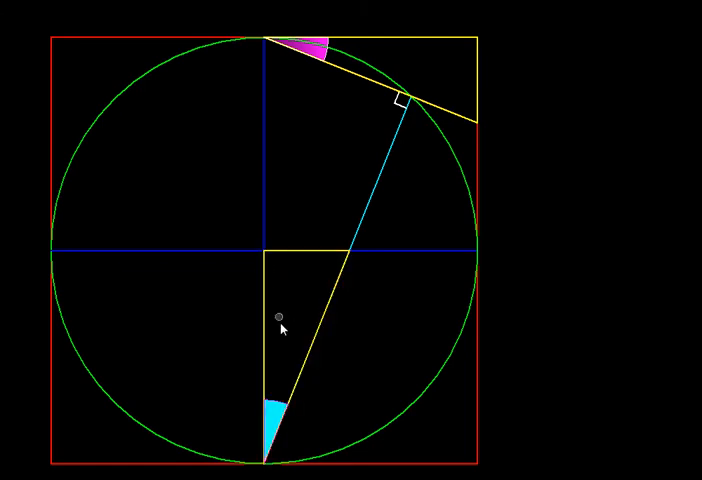
mouse_move(278, 410)
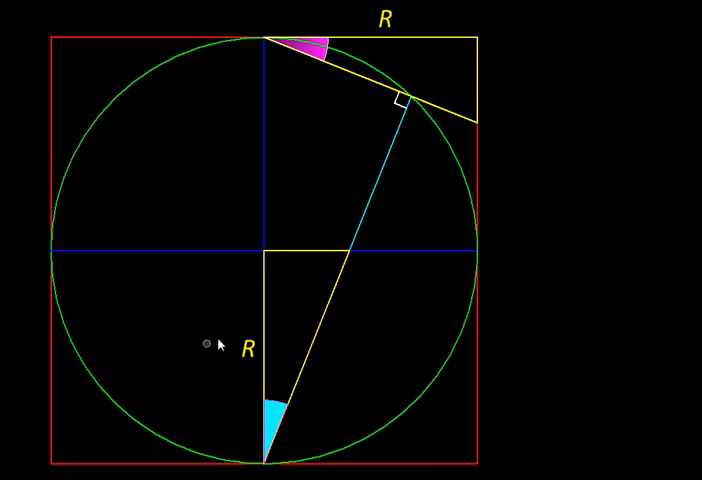
mouse_move(318, 184)
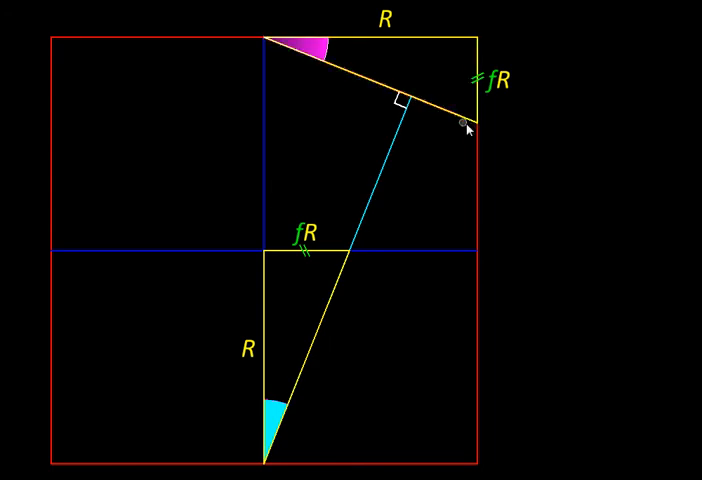
mouse_move(464, 124)
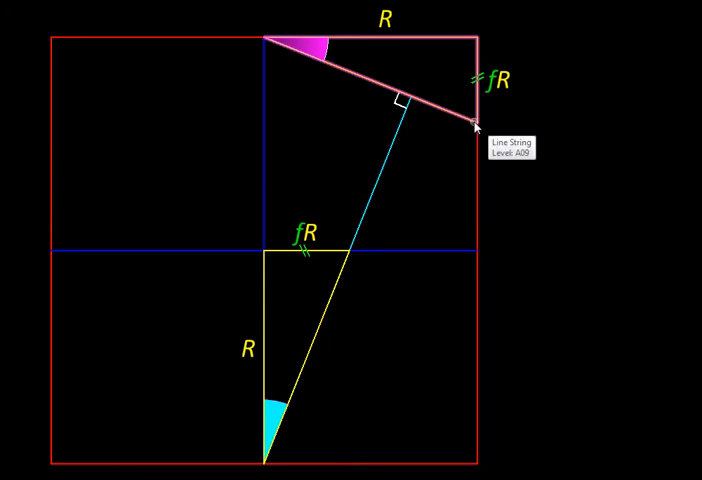
mouse_move(472, 122)
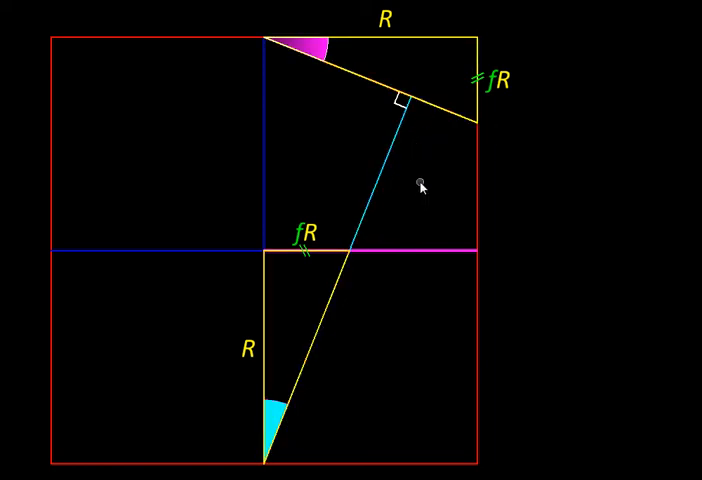
mouse_move(412, 280)
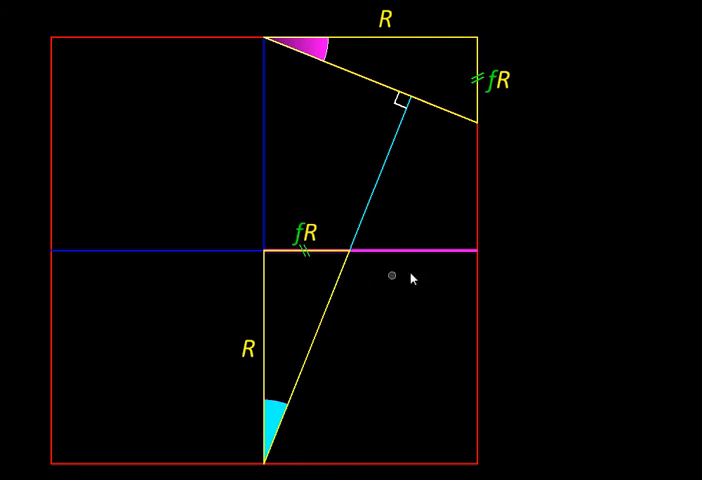
mouse_move(418, 118)
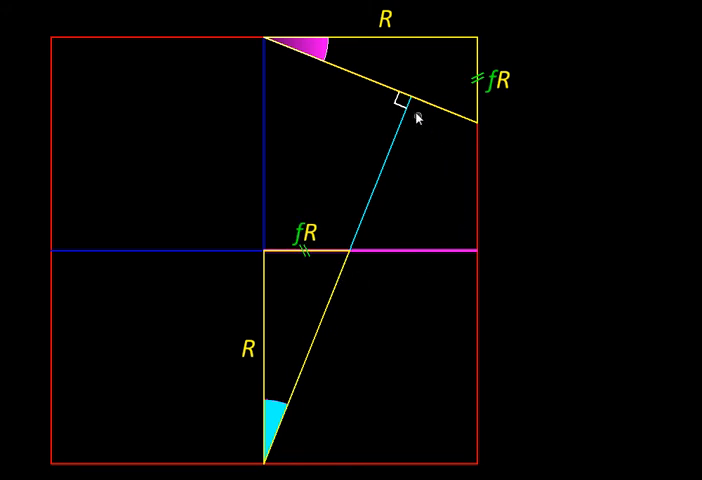
mouse_move(72, 378)
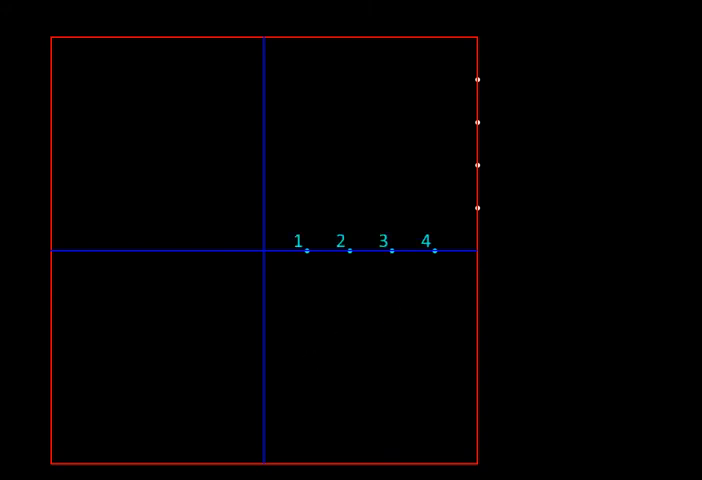
mouse_move(490, 232)
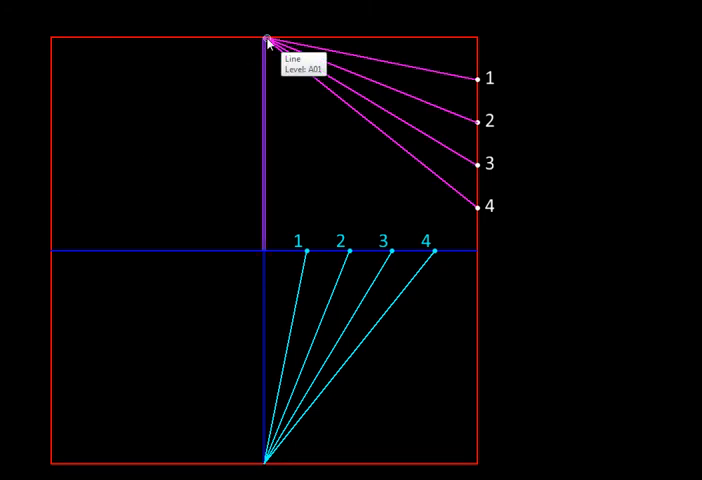
mouse_move(476, 116)
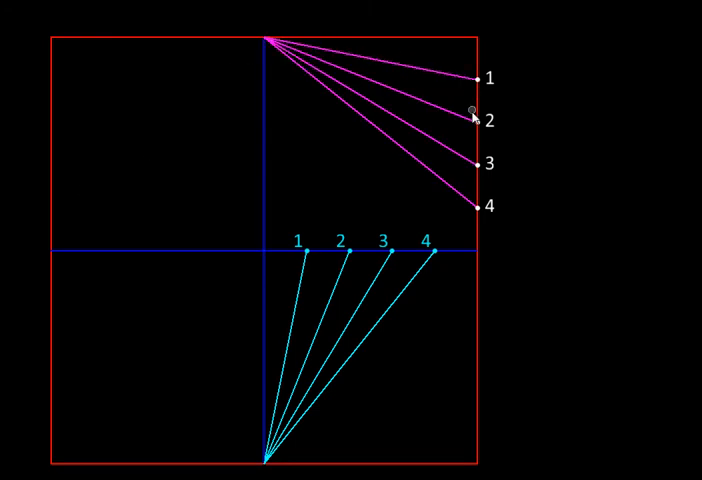
mouse_move(468, 212)
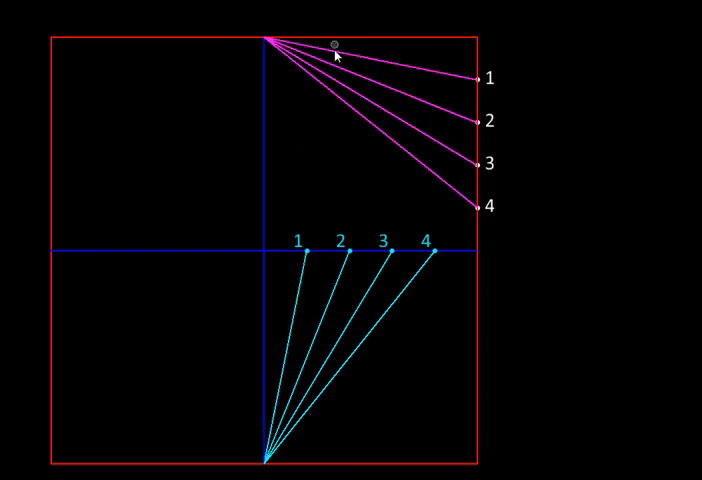
mouse_move(300, 290)
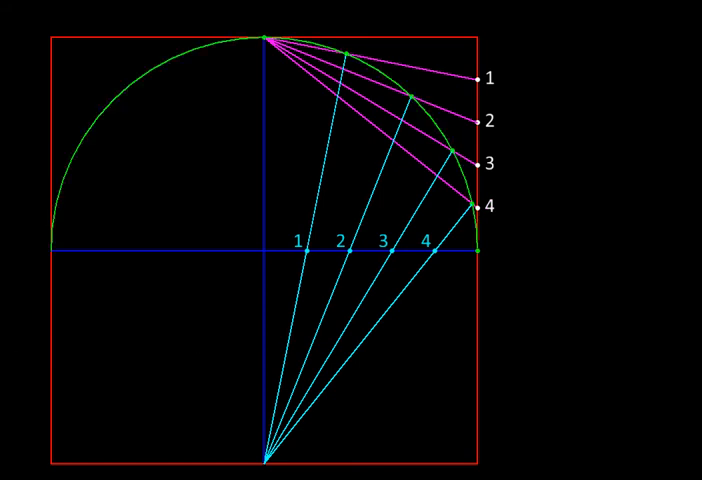
mouse_move(348, 148)
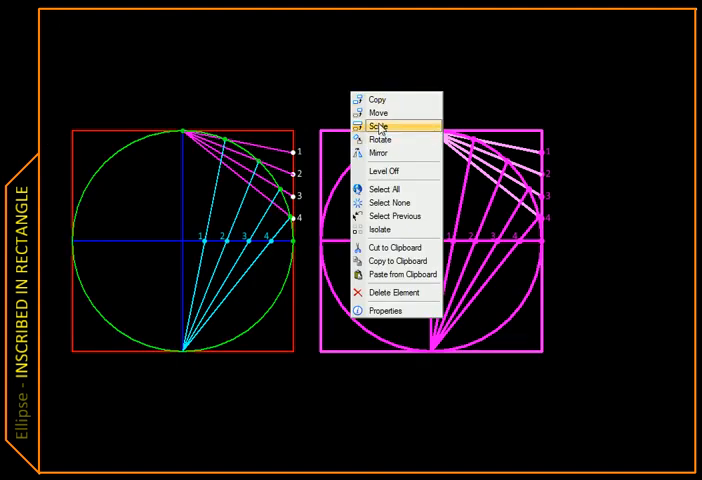
Scale the copied construction in X only so the circle becomes an ellipse in a rectangle.
click(380, 128)
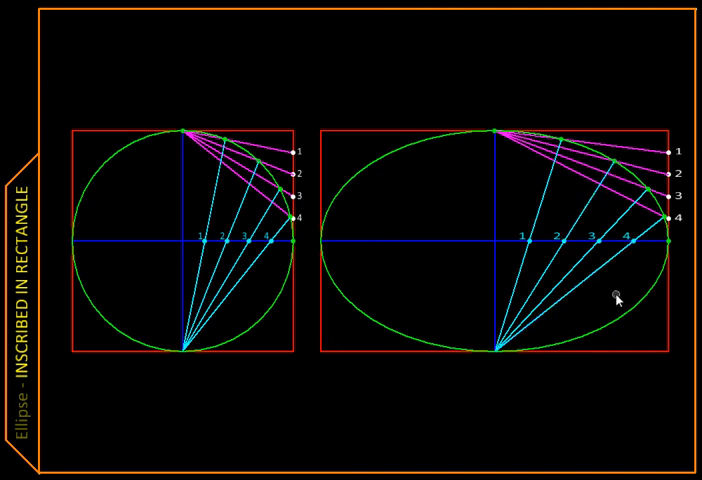